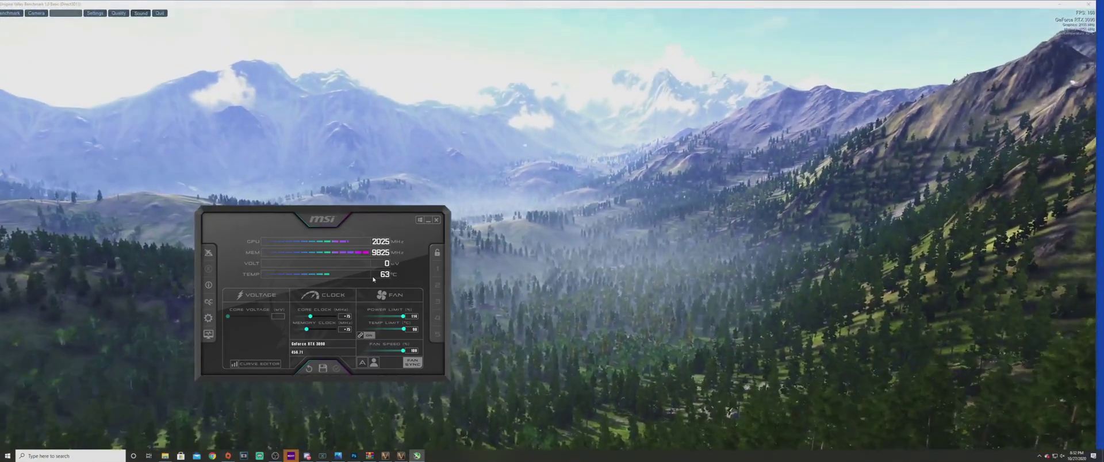
# Close the Valley results summary and exit the benchmark back to its launcher
pyautogui.click(64, 12)
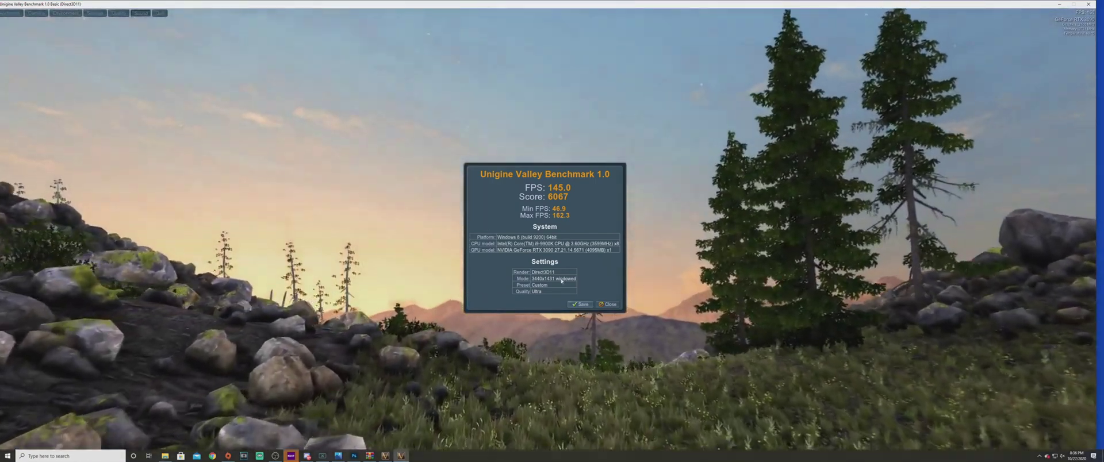
pyautogui.click(608, 304)
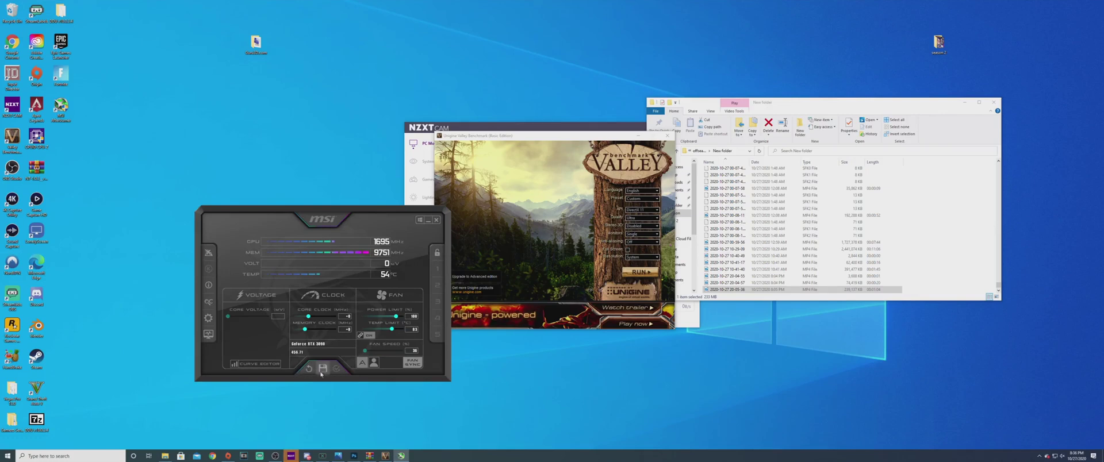
pyautogui.moveTo(425, 224)
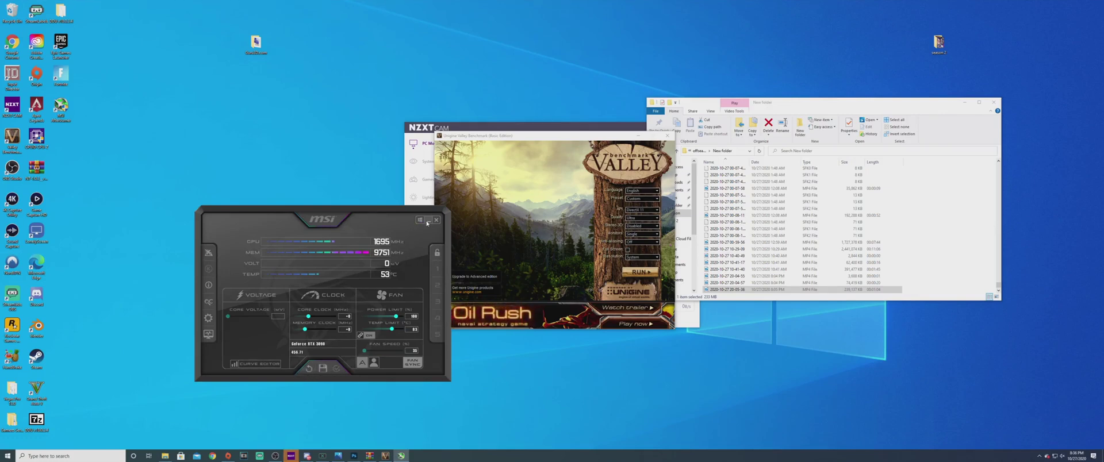
# Hide Afterburner after resetting to default clocks and start a fresh Valley run
pyautogui.click(425, 220)
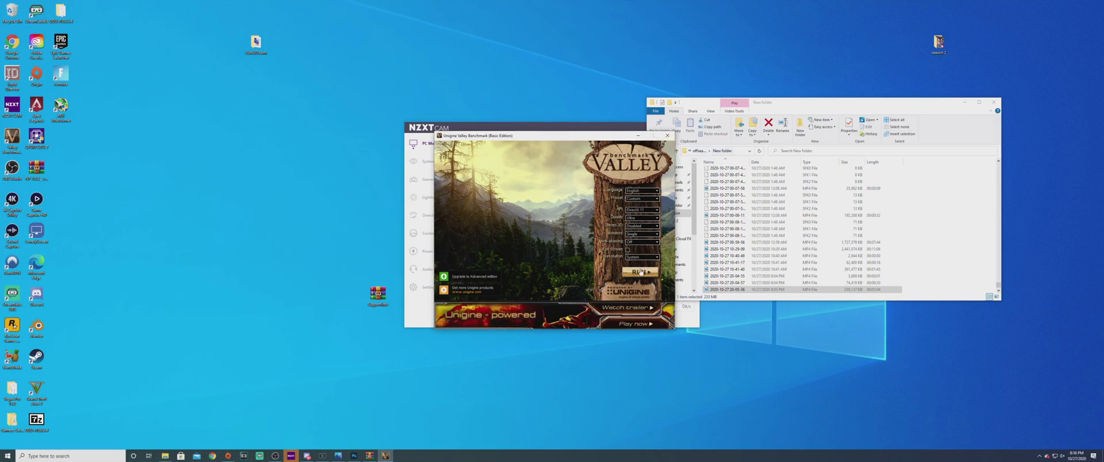
pyautogui.click(639, 272)
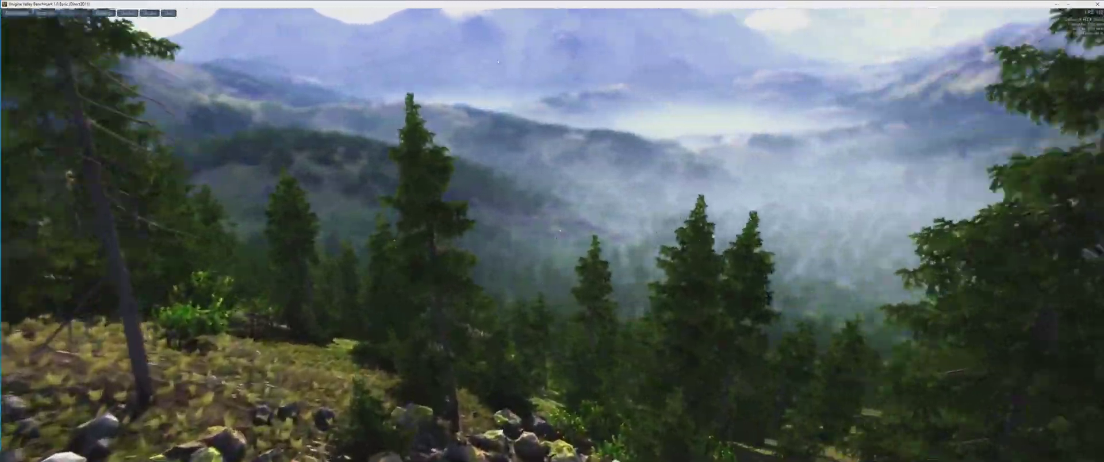
# Let the valley fly-through run until the Credits screen appears
pyautogui.click(16, 12)
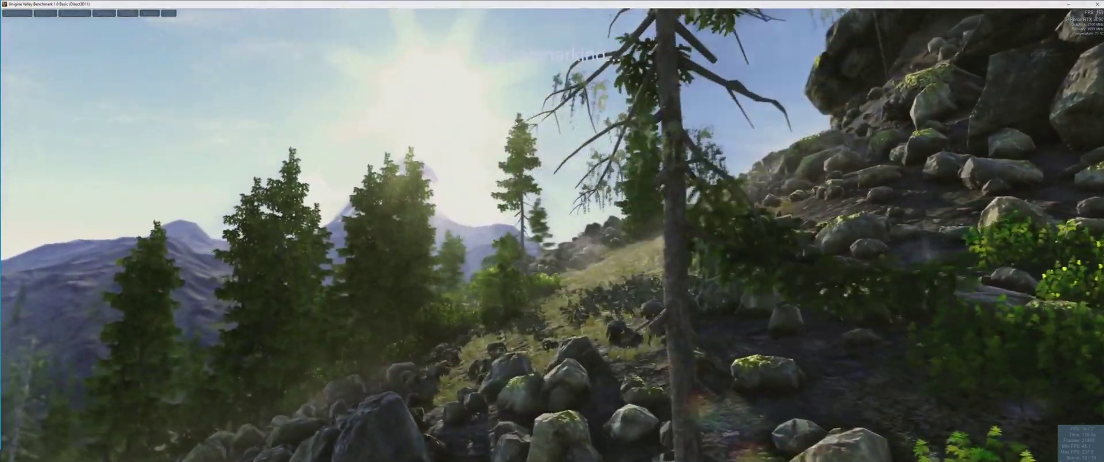
pyautogui.click(17, 12)
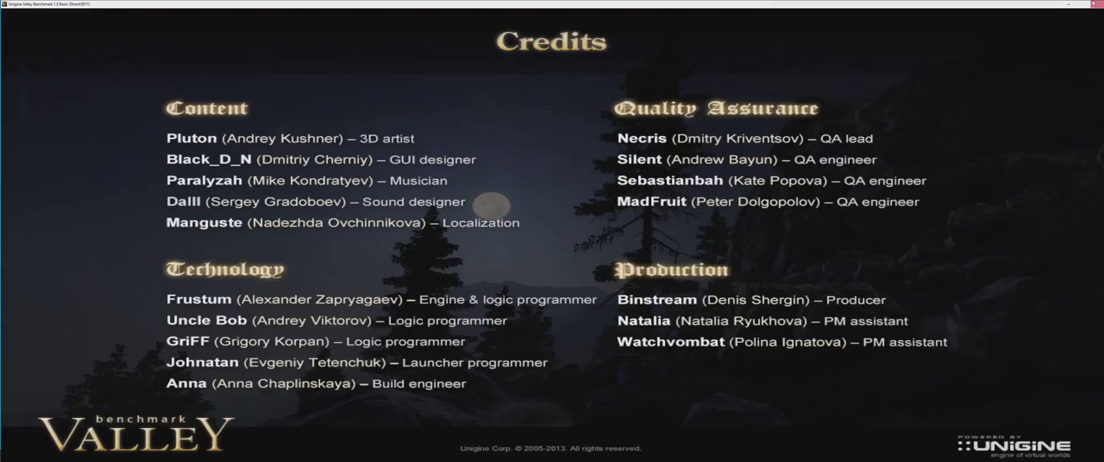
pyautogui.moveTo(1046, 26)
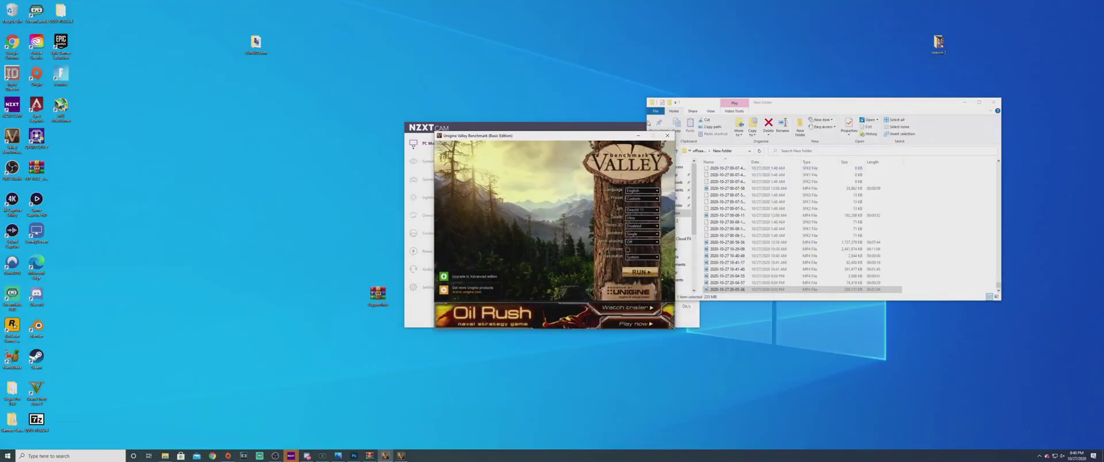
# Close the finished benchmark and launch MSI Afterburner from the desktop
pyautogui.click(667, 135)
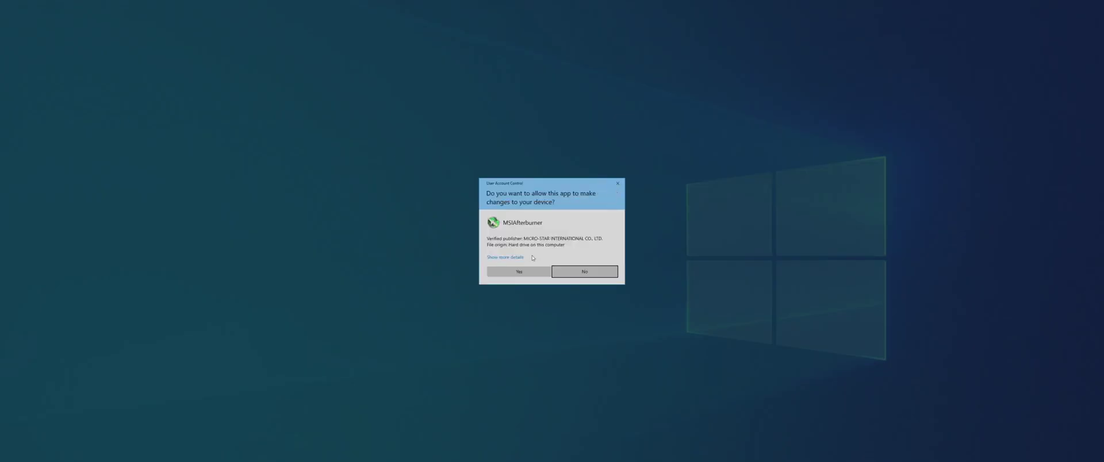
# Allow Afterburner via UAC, view its 1695 MHz / 58°C panel, then hide it
pyautogui.click(518, 272)
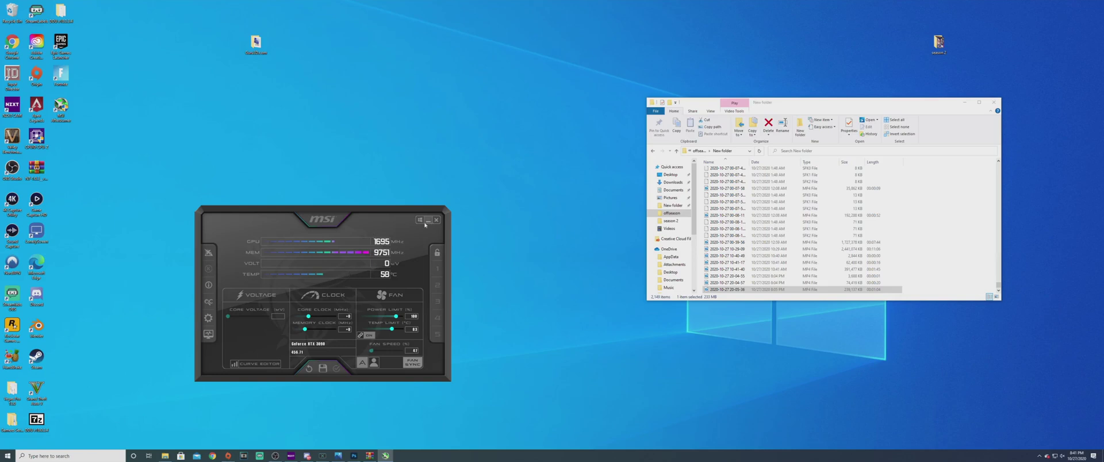
pyautogui.click(429, 221)
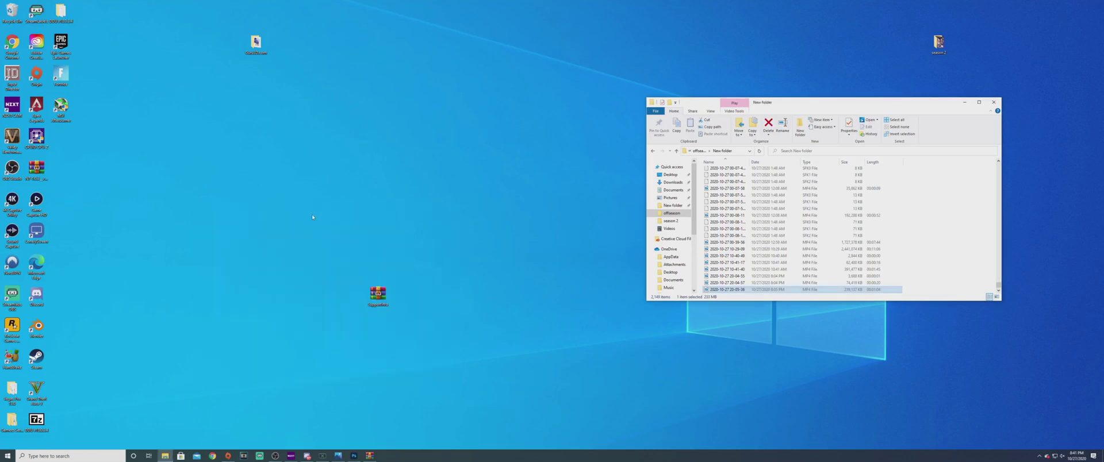